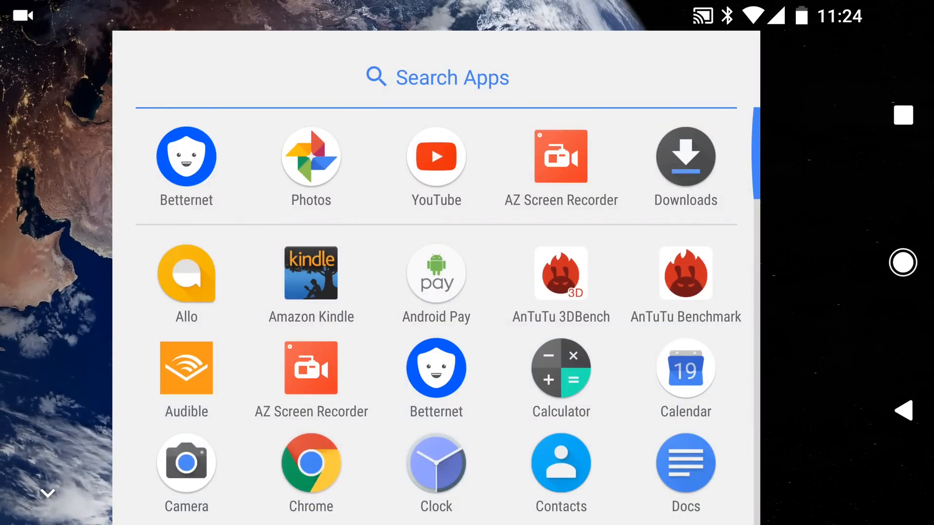
Browse the home screen customization options and the wallpaper choices
scroll(down, 3)
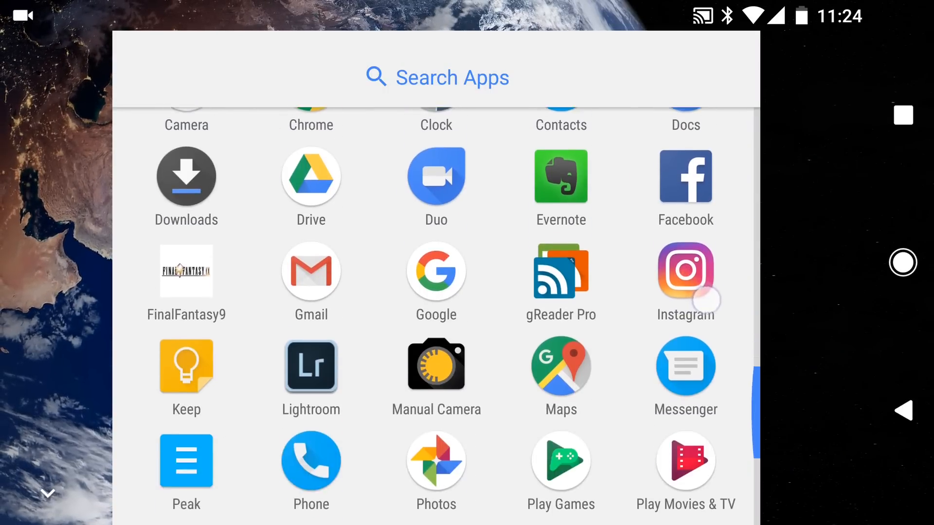
scroll(down, 3)
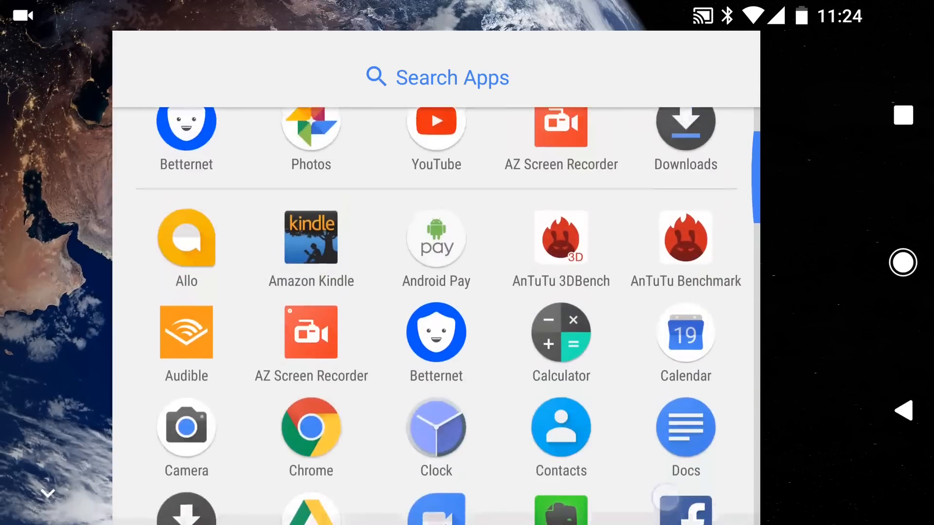
scroll(down, 3)
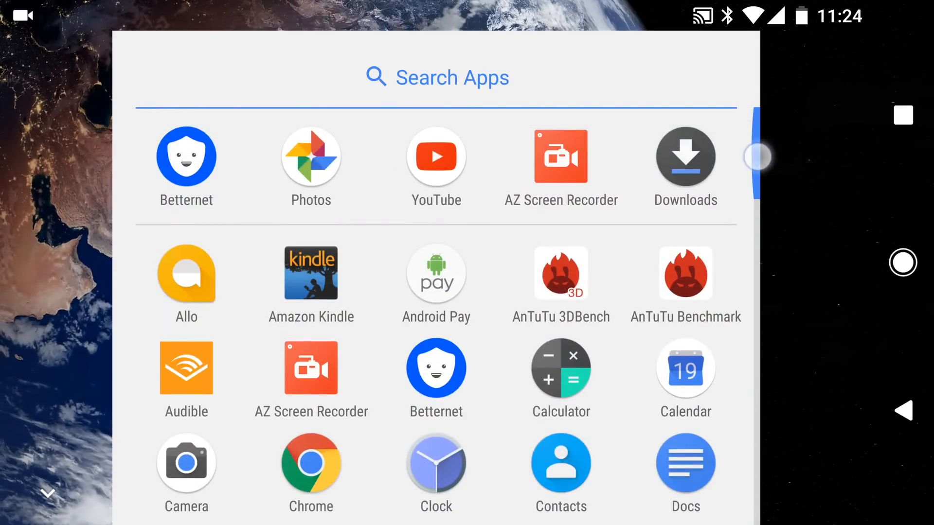
scroll(down, 3)
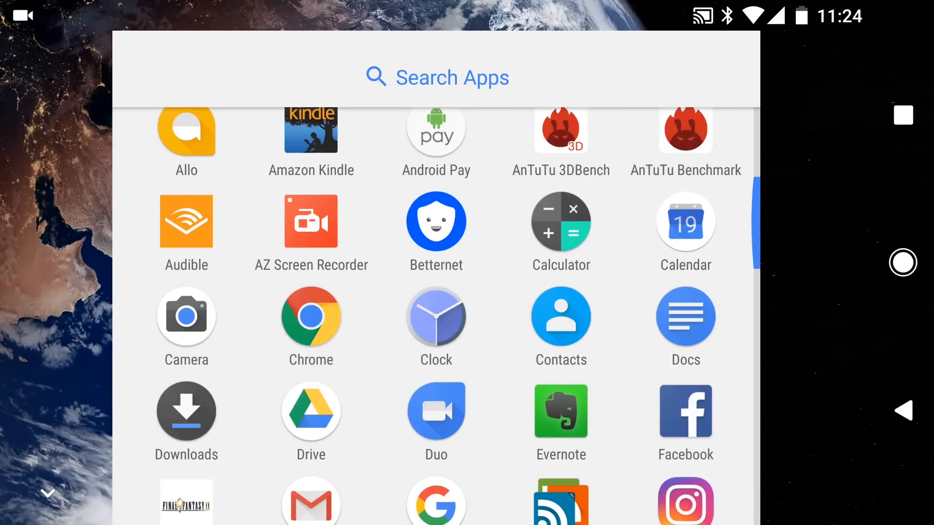
scroll(down, 3)
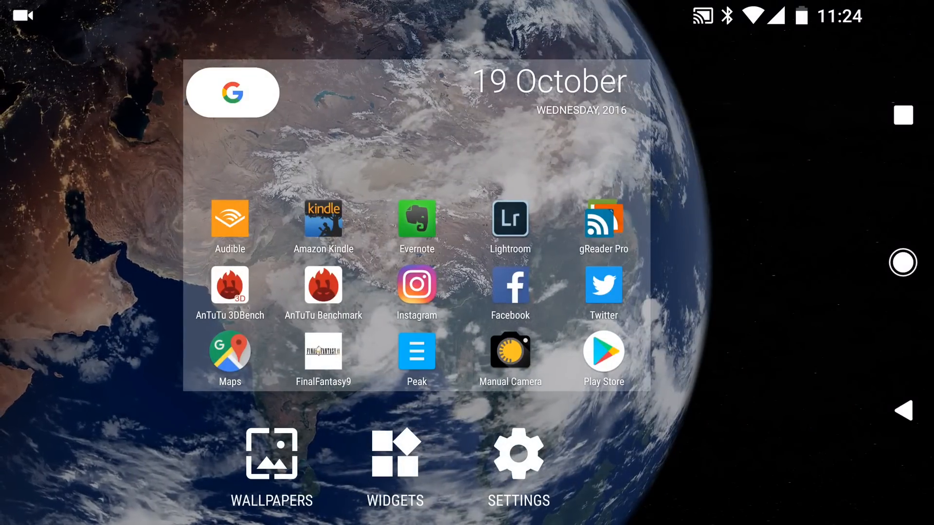
click(271, 453)
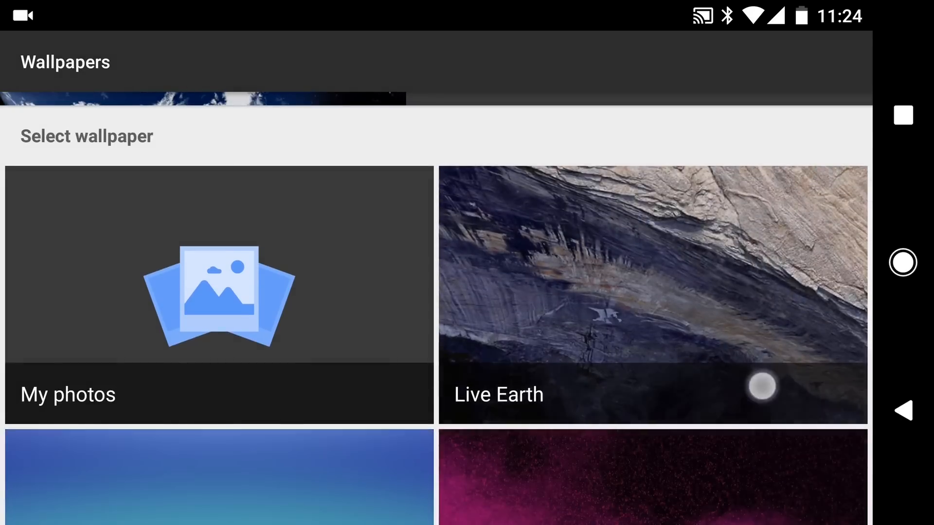
scroll(down, 3)
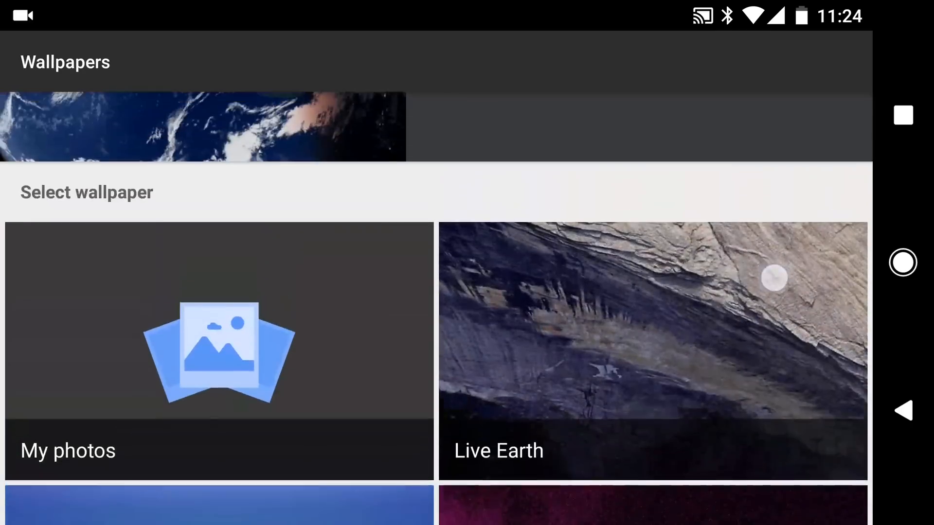
scroll(down, 3)
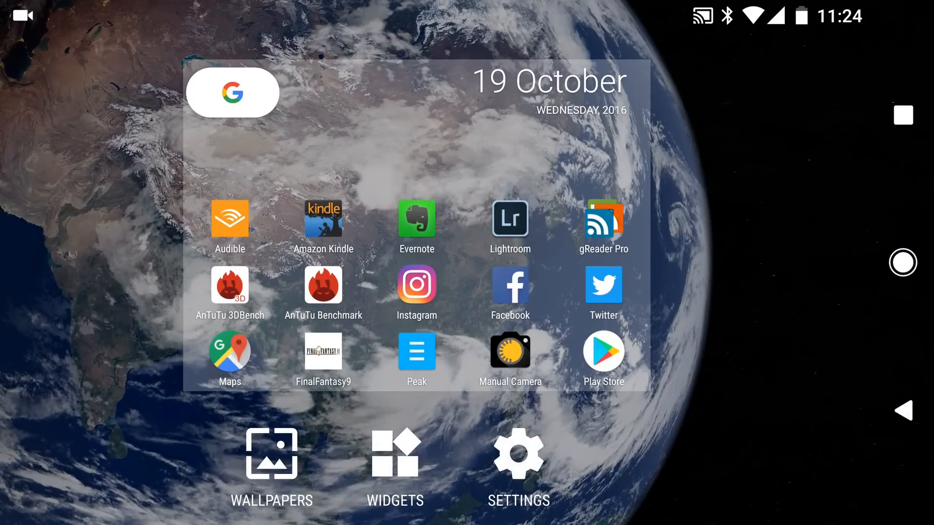
Close the customization view to return to the Live Earth home screen
click(519, 453)
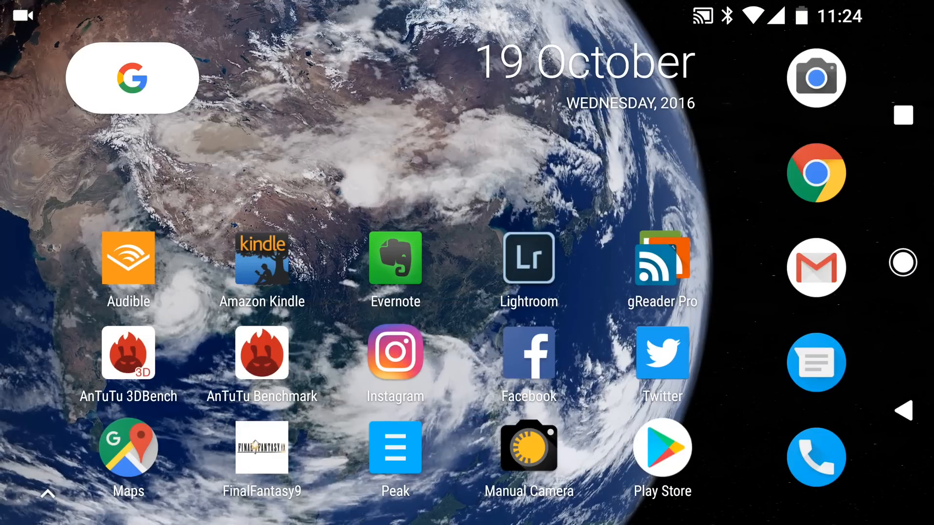
click(132, 78)
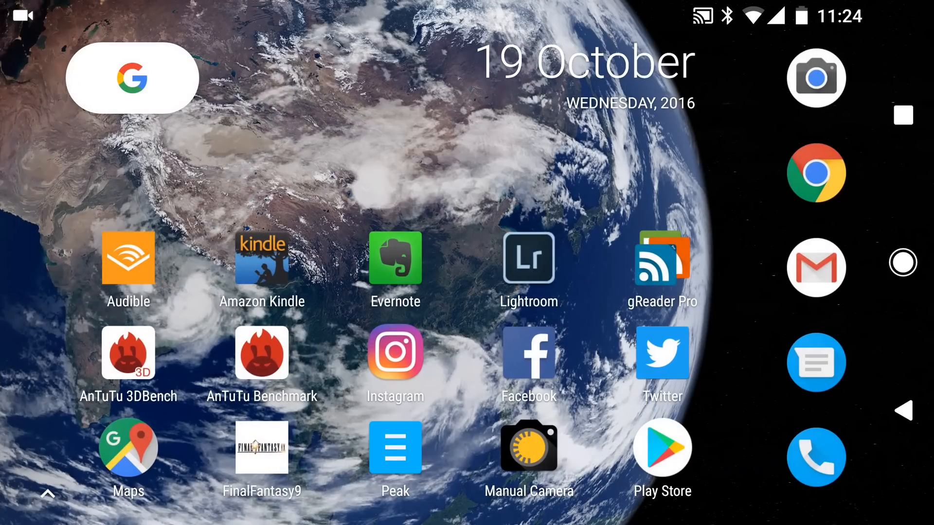
click(815, 77)
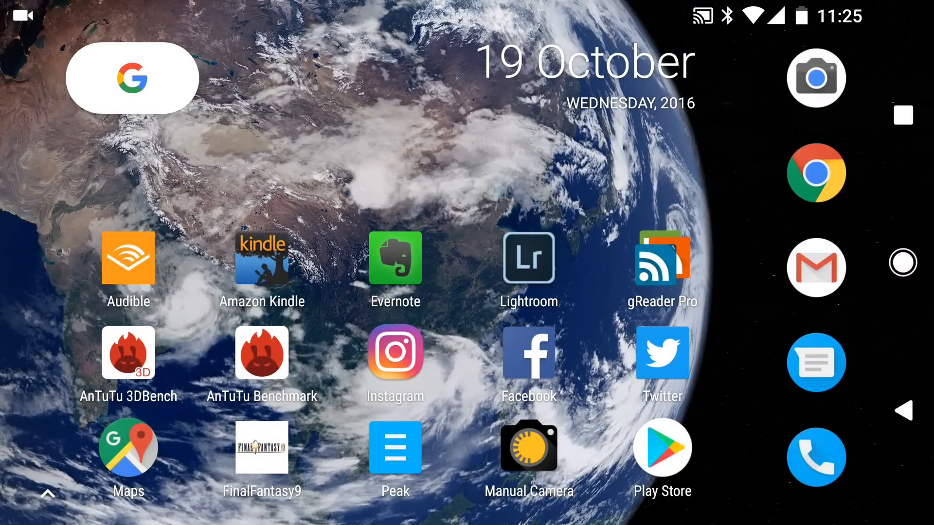
Re-drop the Camera shortcut in the dock so it shows its name, then pull down the notification shade
click(816, 78)
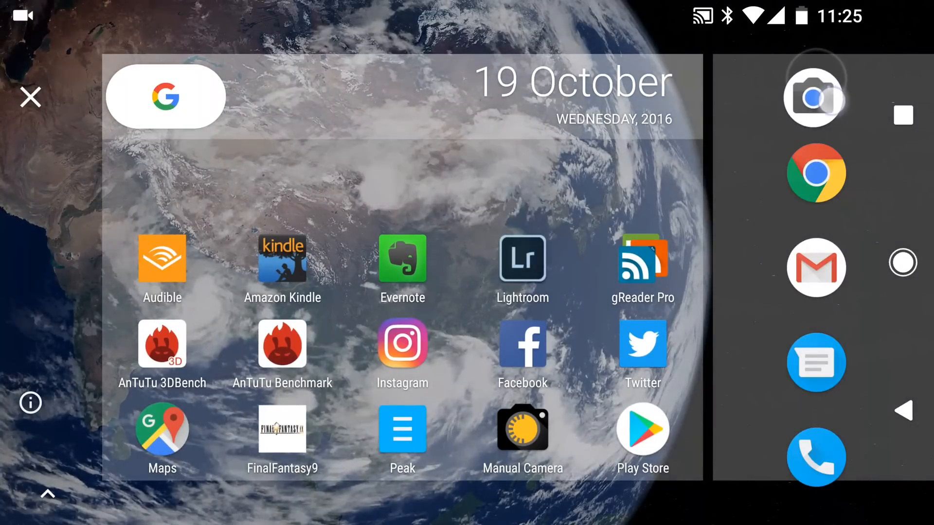
click(29, 96)
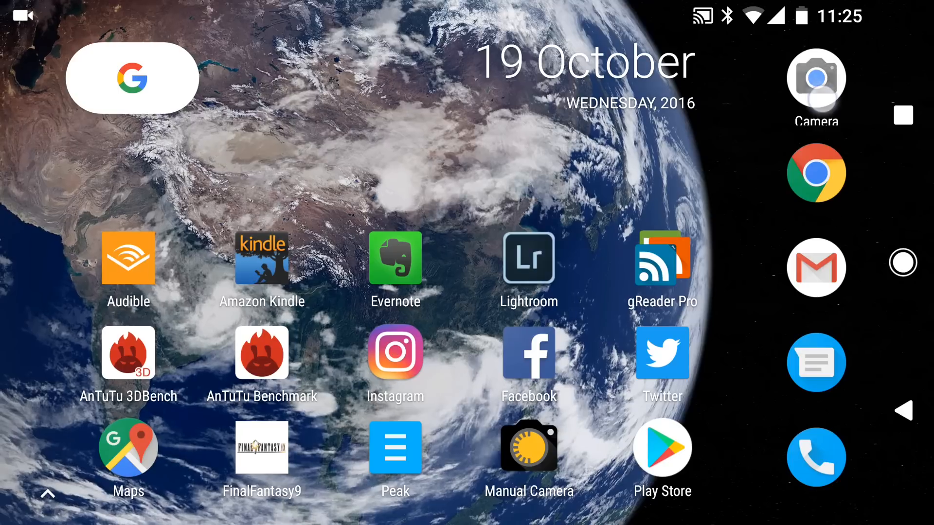
click(815, 78)
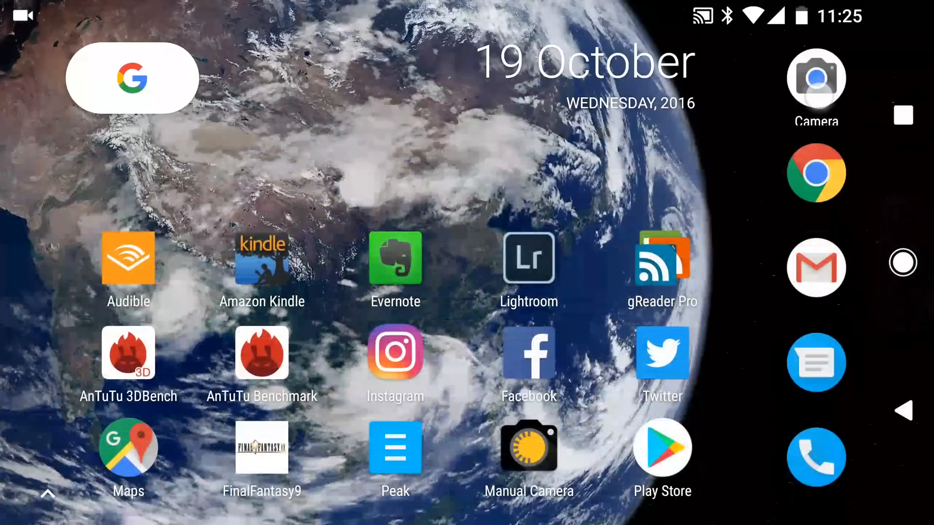
click(816, 77)
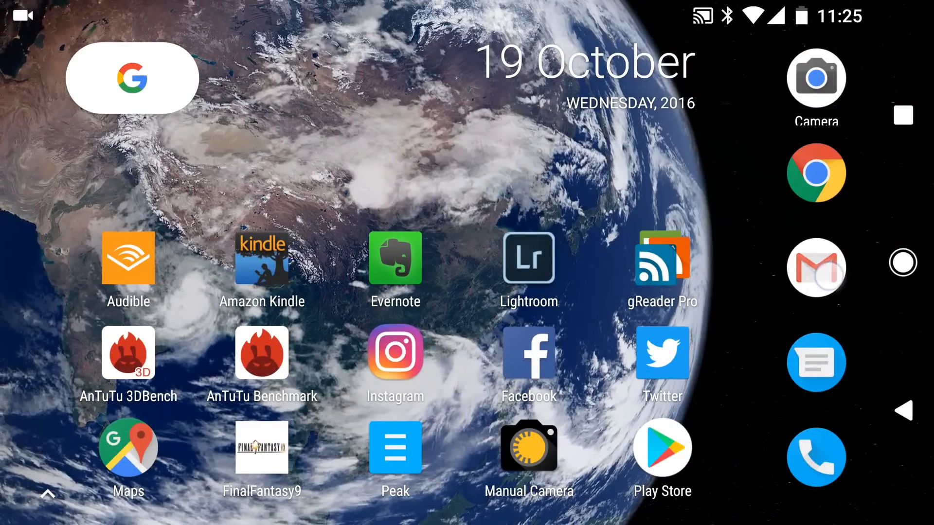
click(815, 267)
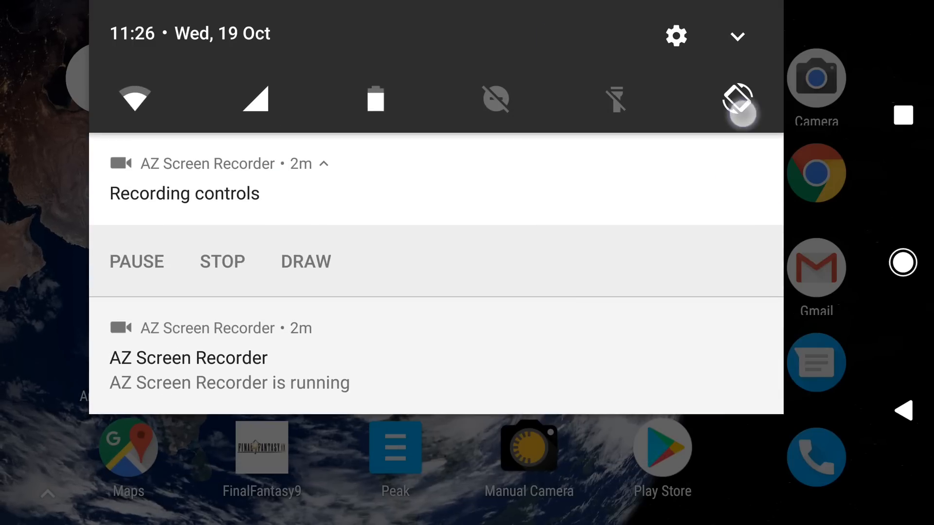
Expand the full quick settings panel and open the Edit tiles editor
click(231, 98)
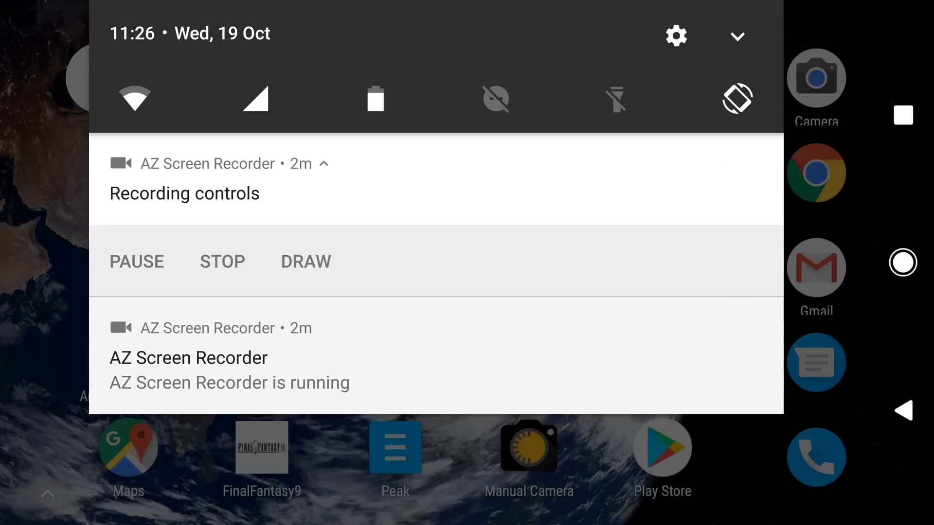
click(738, 35)
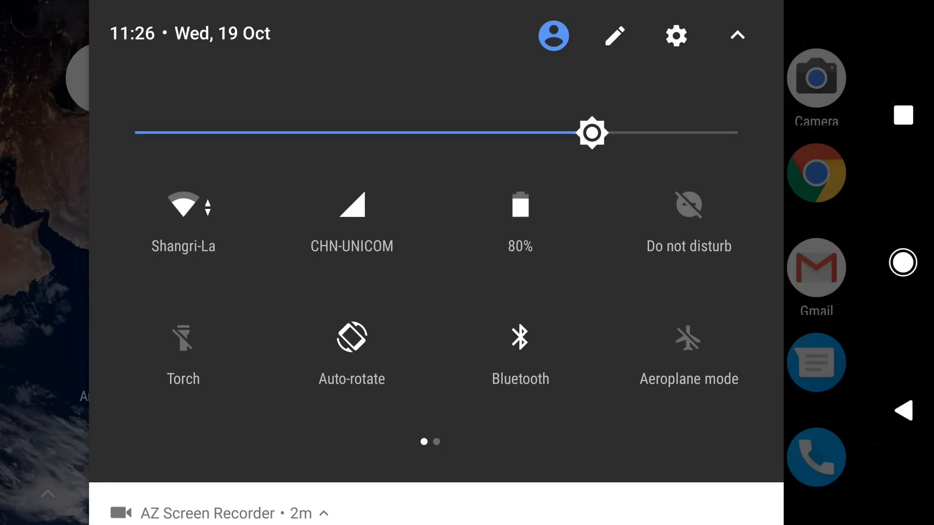
scroll(left, 3)
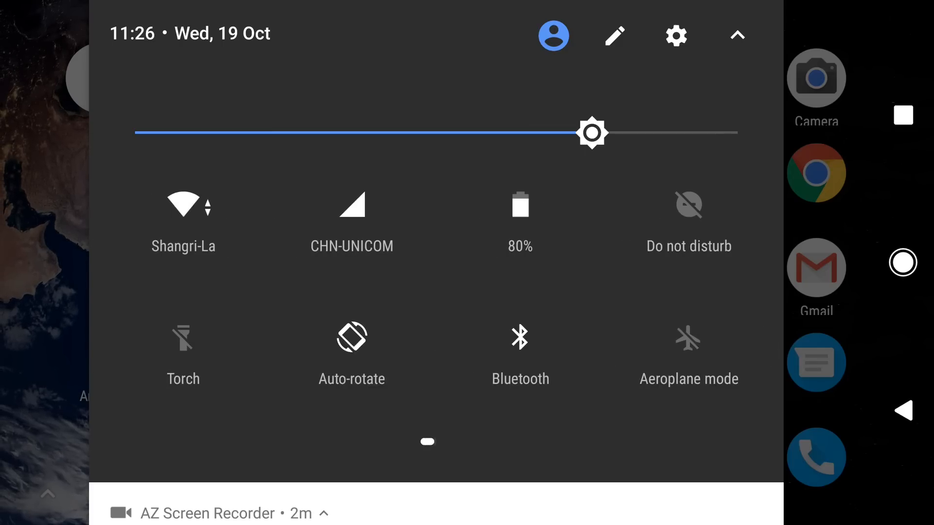
click(614, 35)
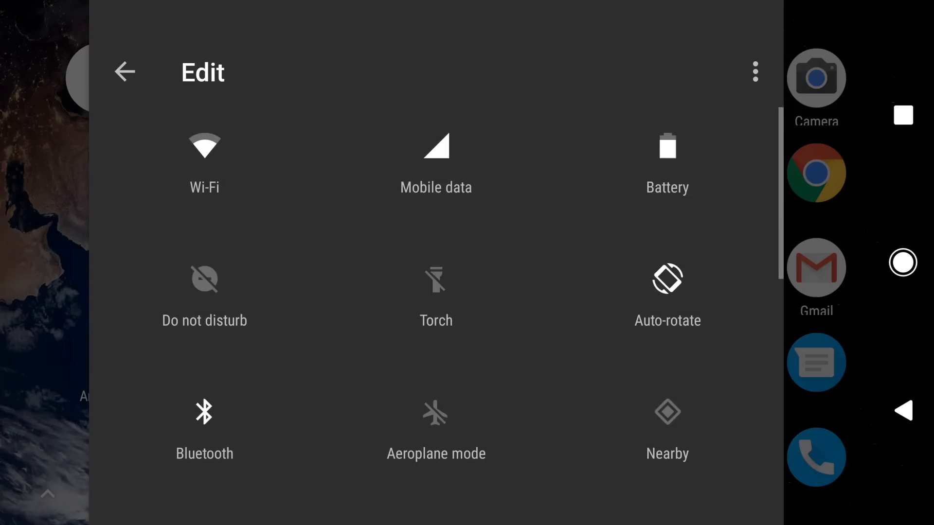
scroll(down, 3)
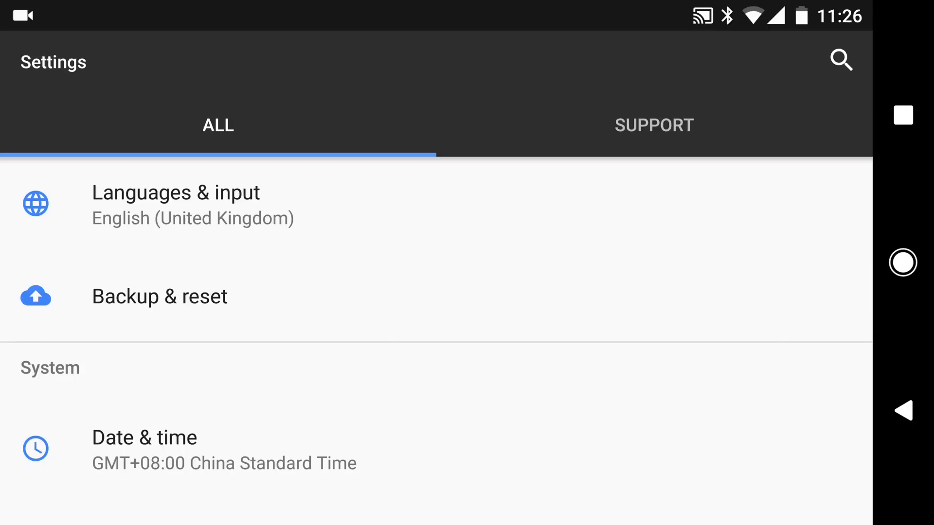
click(653, 125)
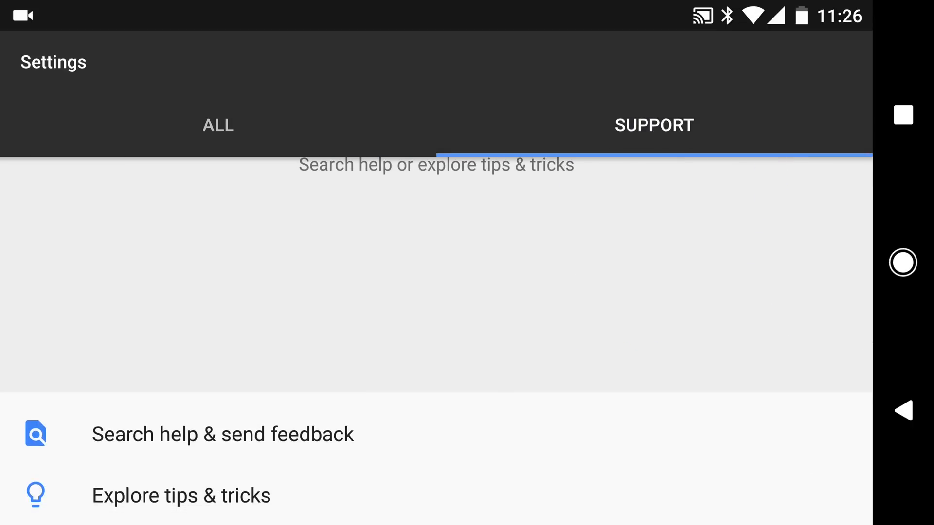
click(218, 125)
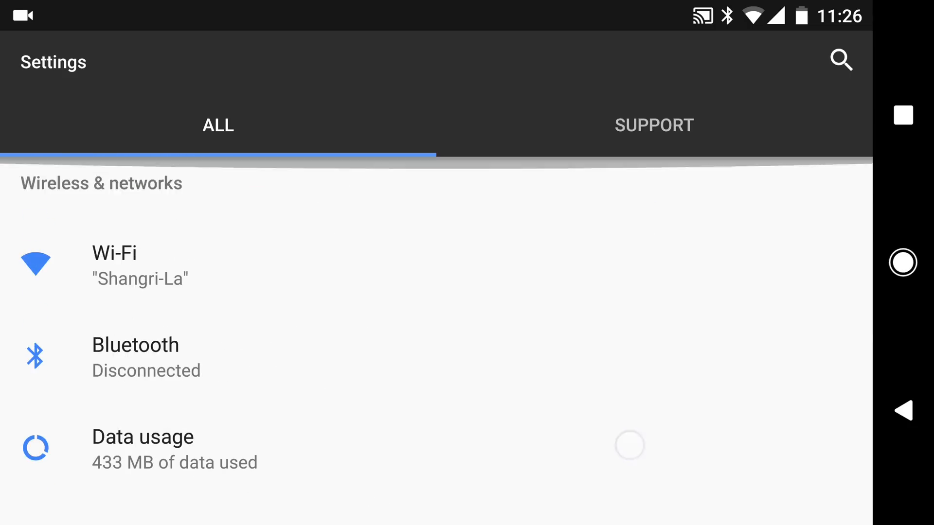
scroll(down, 3)
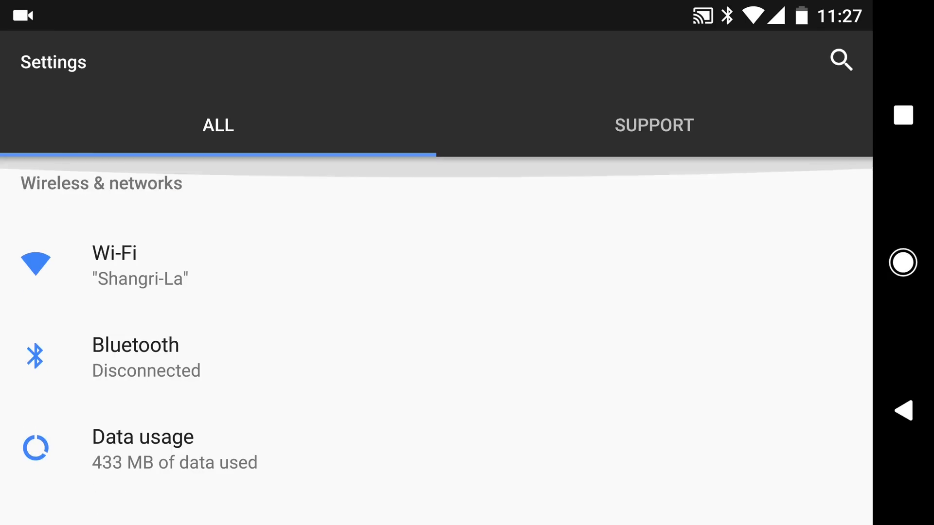
scroll(down, 3)
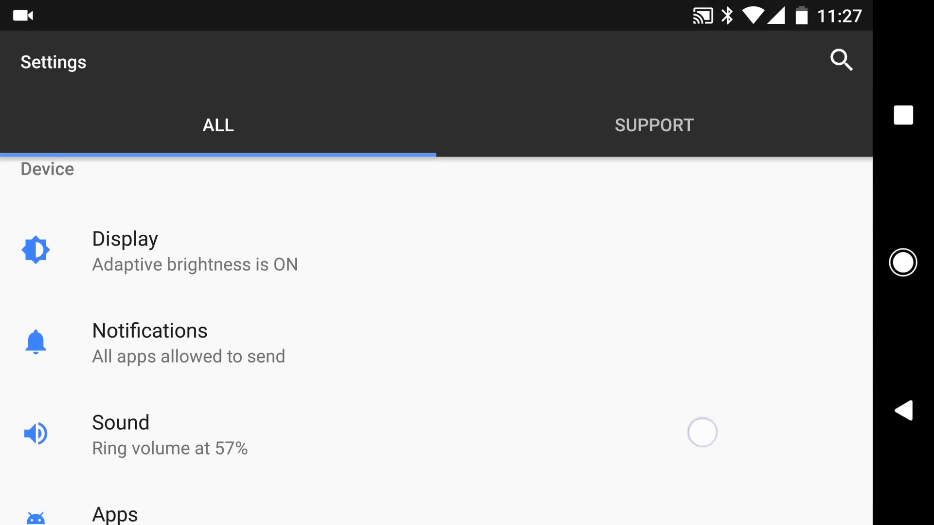
scroll(down, 3)
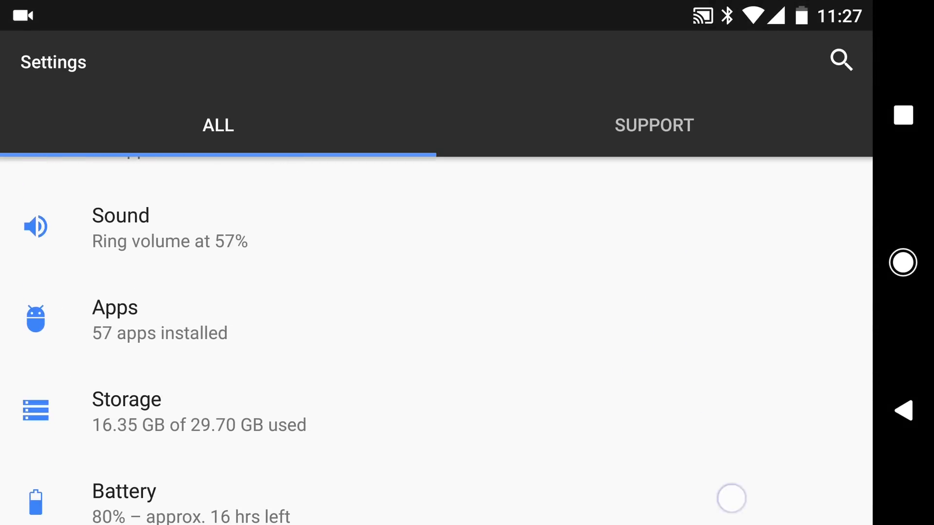
scroll(down, 3)
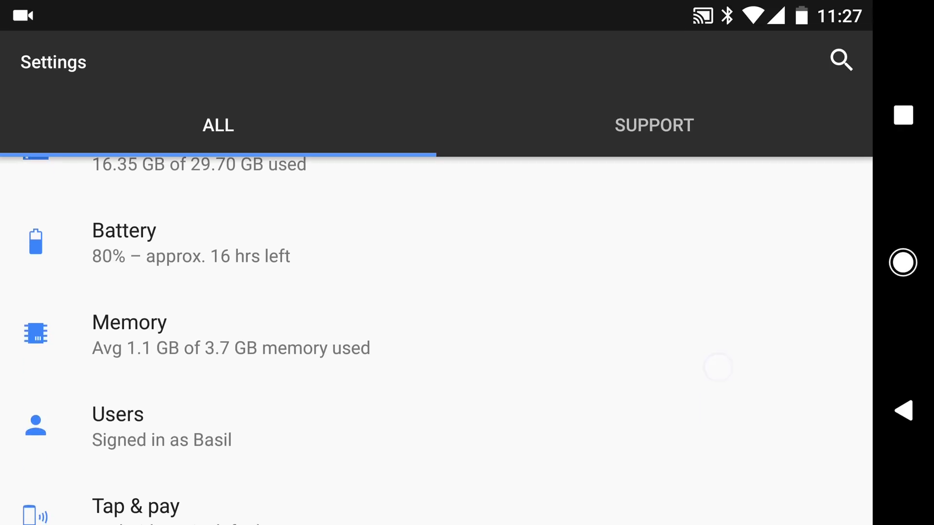
scroll(down, 3)
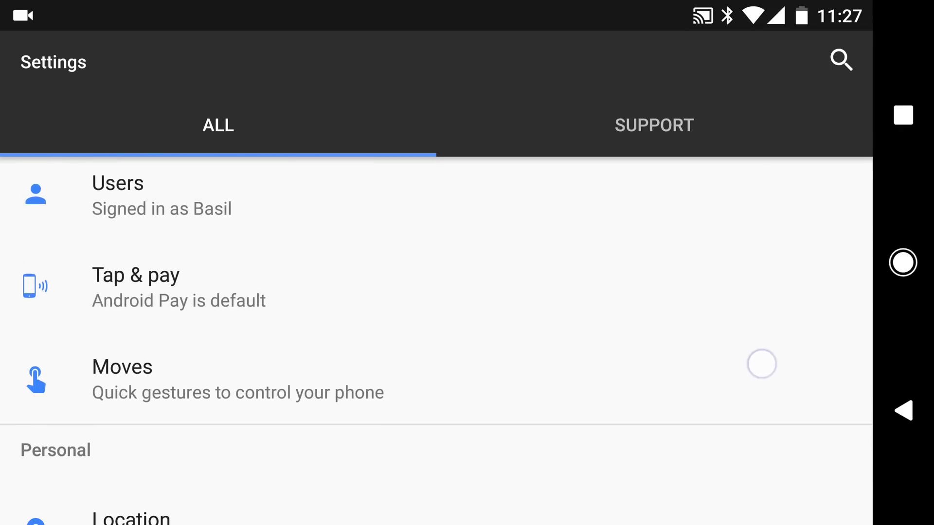
scroll(down, 3)
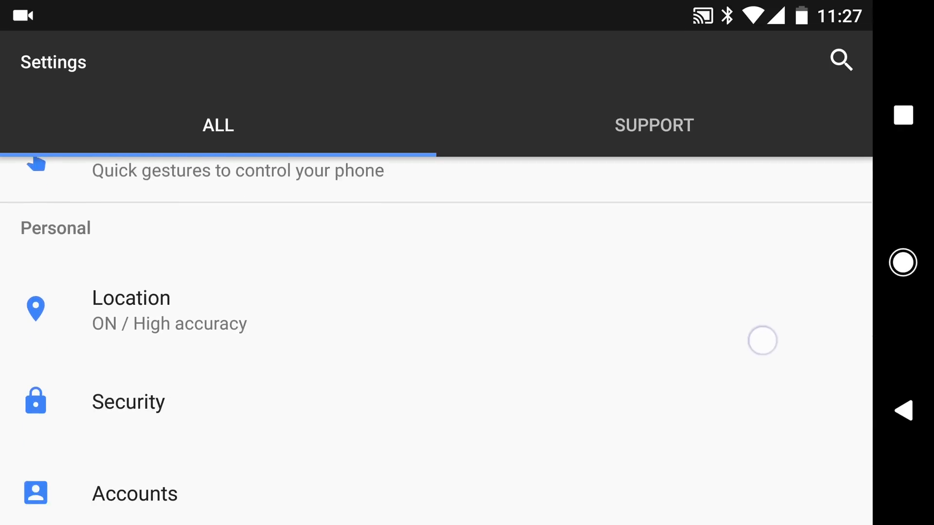
scroll(down, 3)
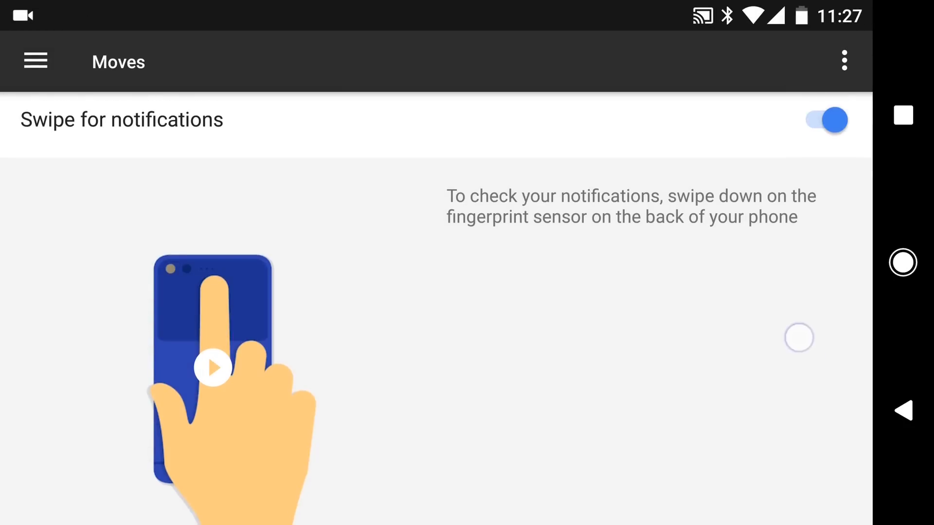
Scroll through the Moves gestures, including Swipe for notifications and Jump to Camera
scroll(down, 3)
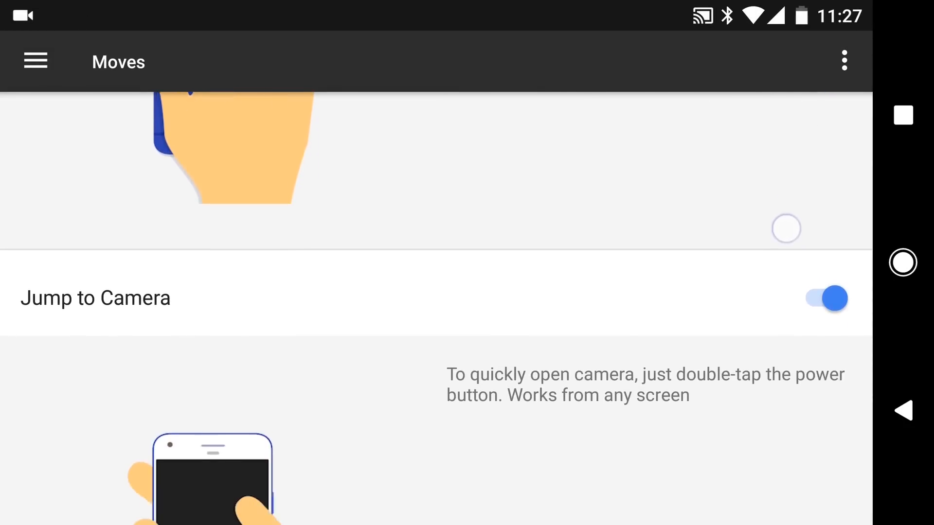
scroll(down, 3)
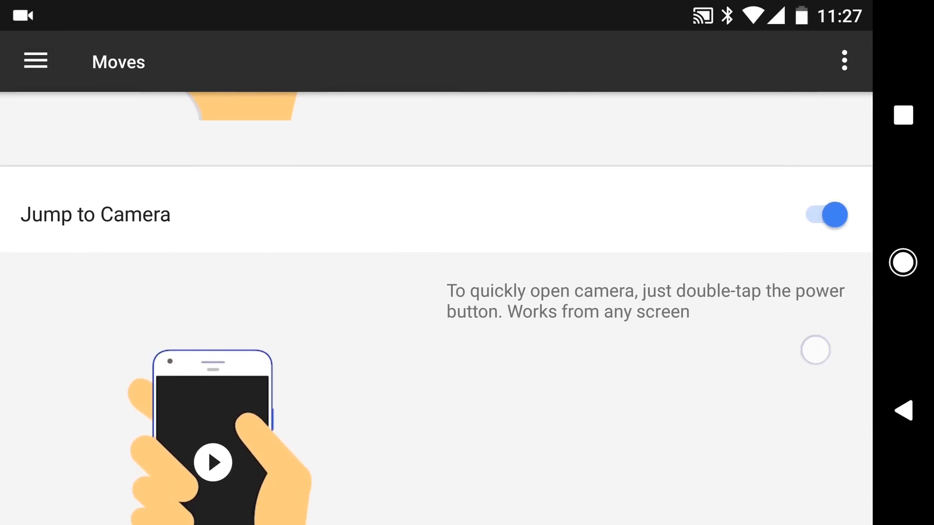
scroll(down, 3)
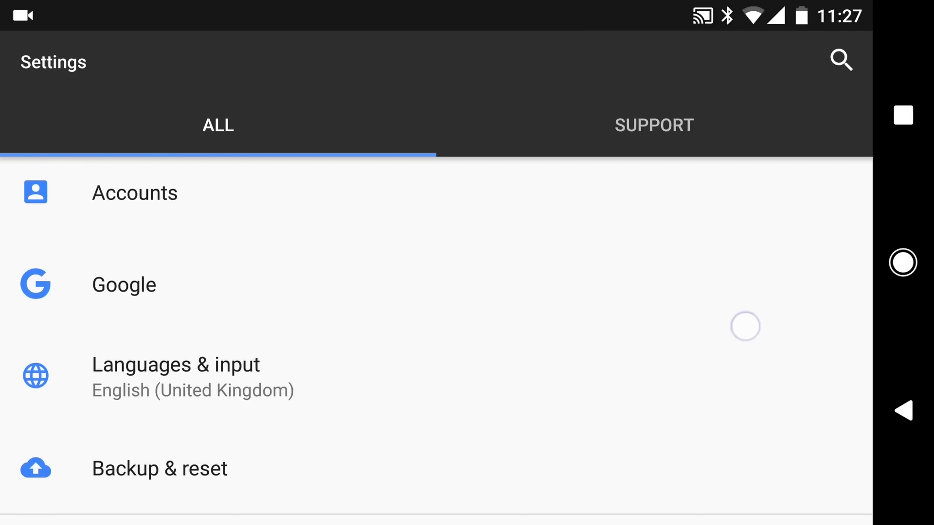
Open About phone and scroll to Android 7.1, security patch and kernel details
scroll(down, 3)
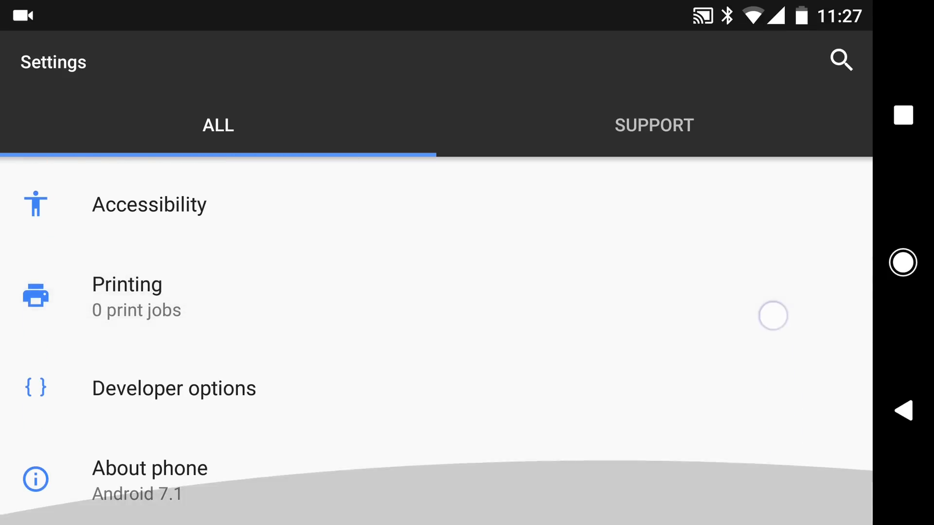
click(149, 468)
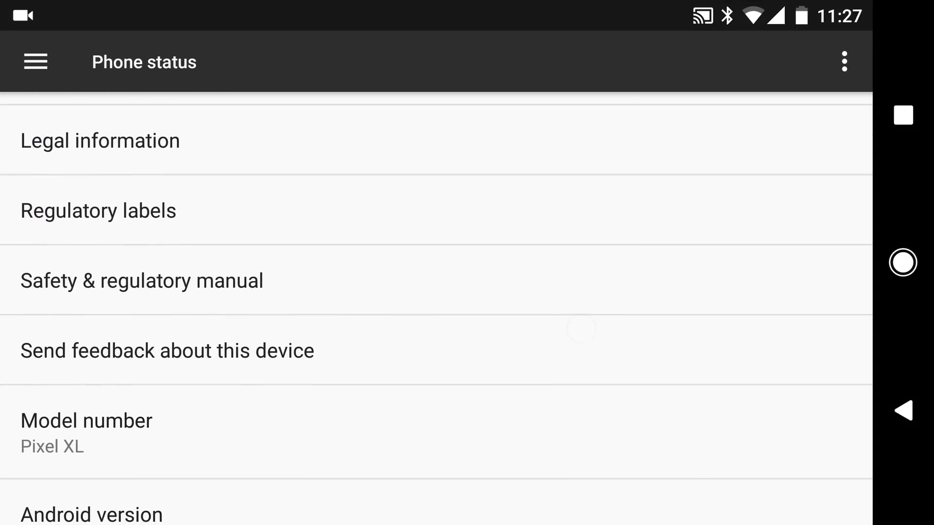
scroll(down, 3)
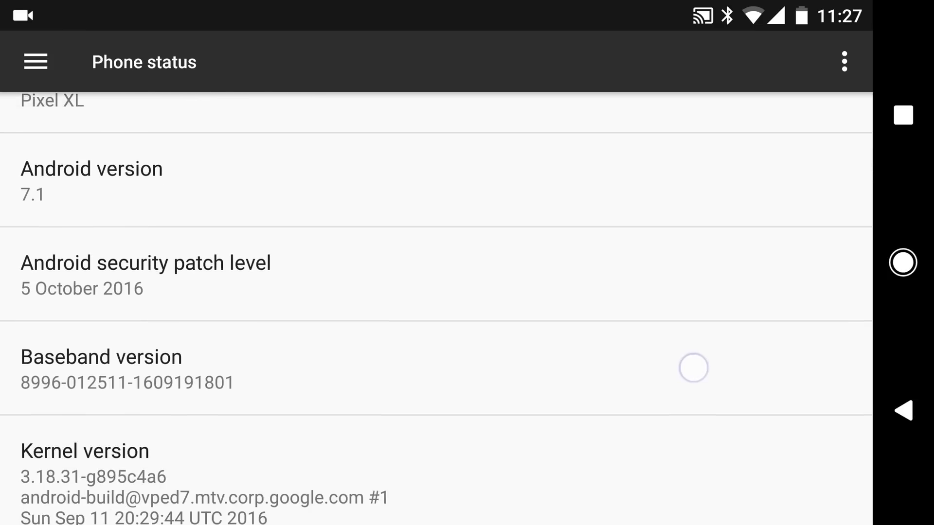